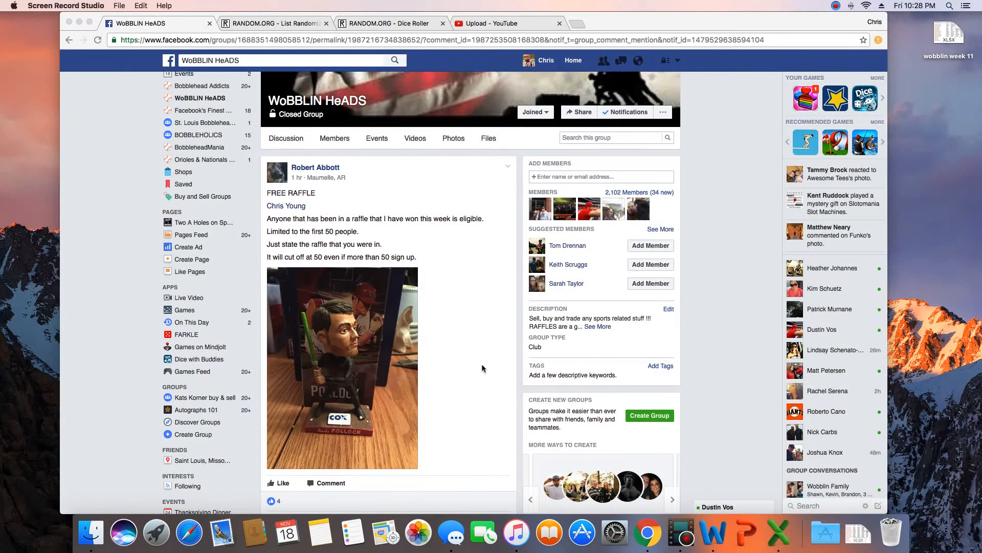
pyautogui.moveTo(464, 369)
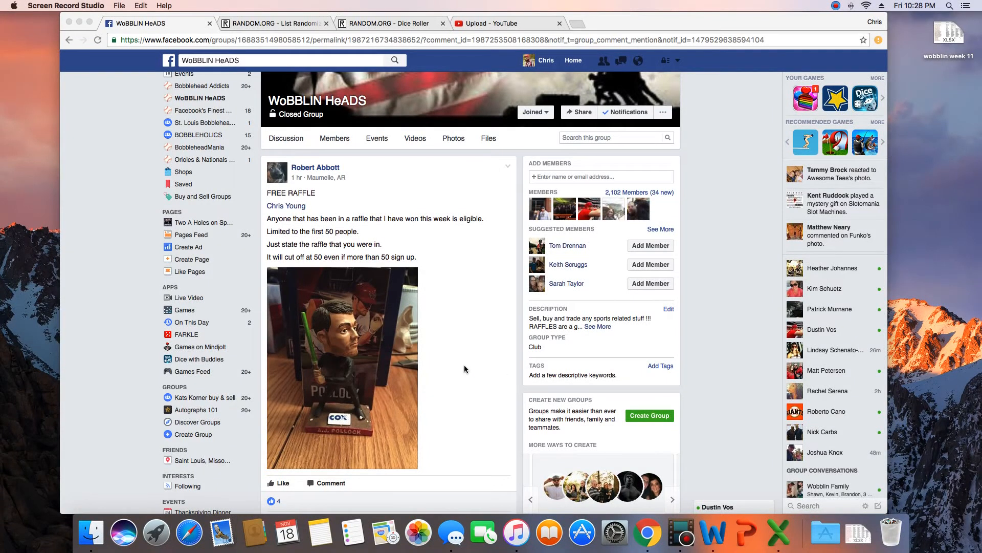
pyautogui.moveTo(348, 282)
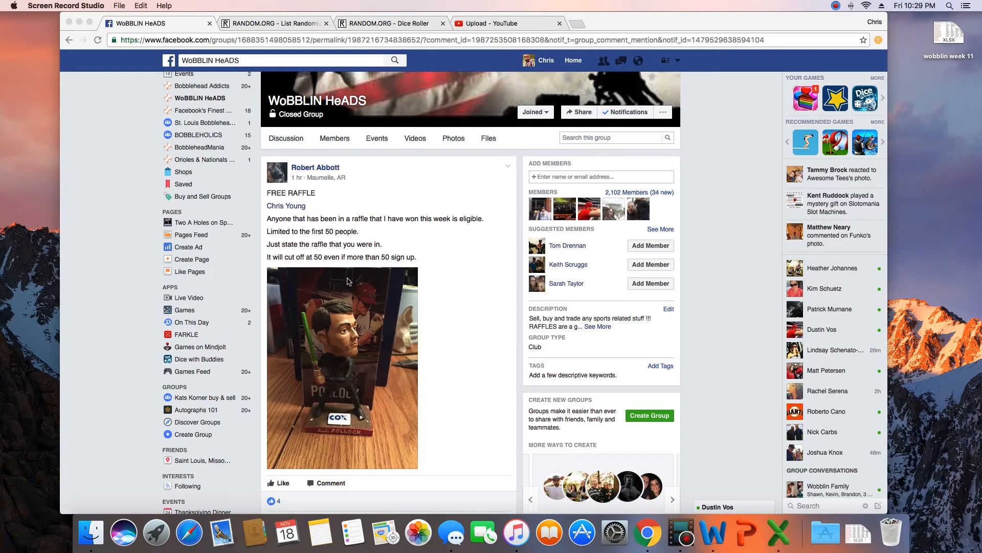
pyautogui.moveTo(447, 234)
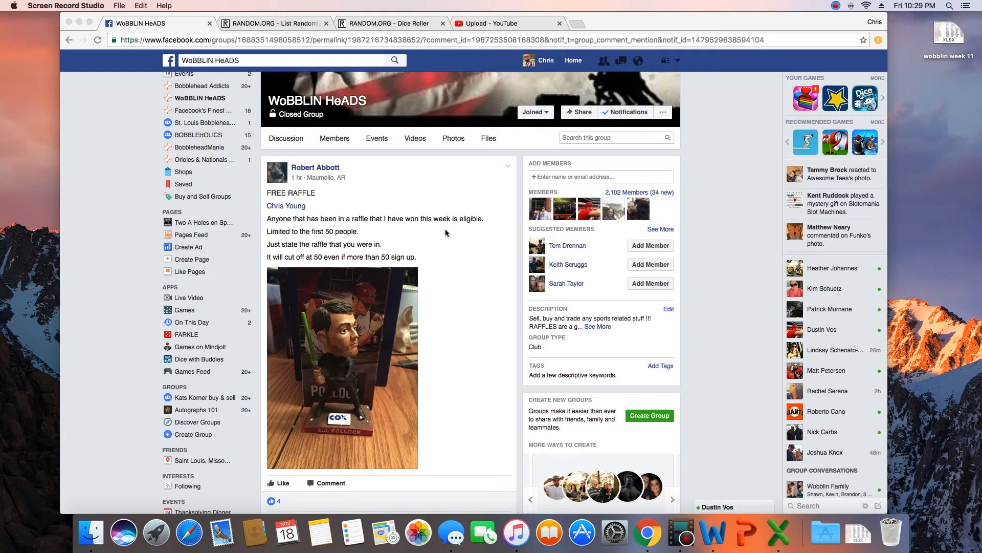
pyautogui.moveTo(428, 242)
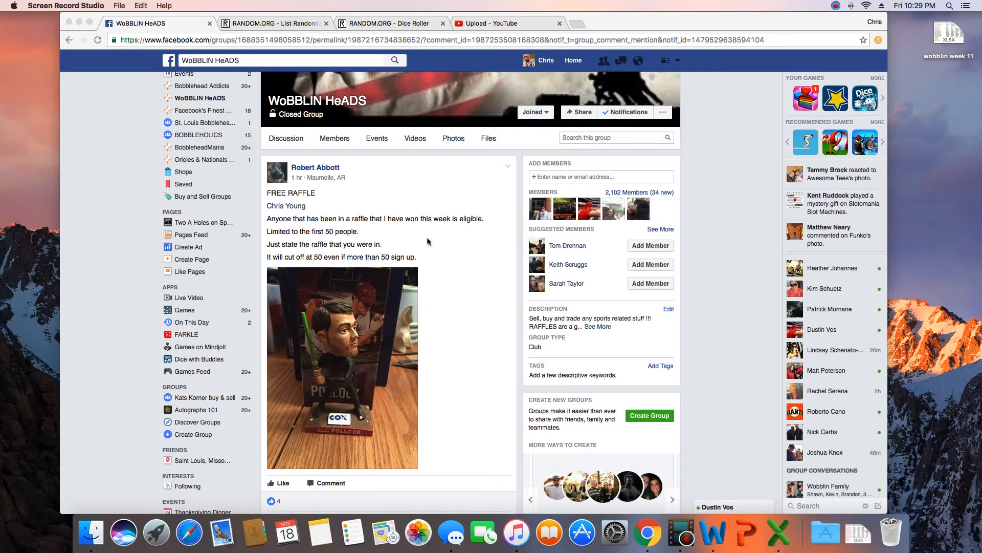
pyautogui.moveTo(414, 244)
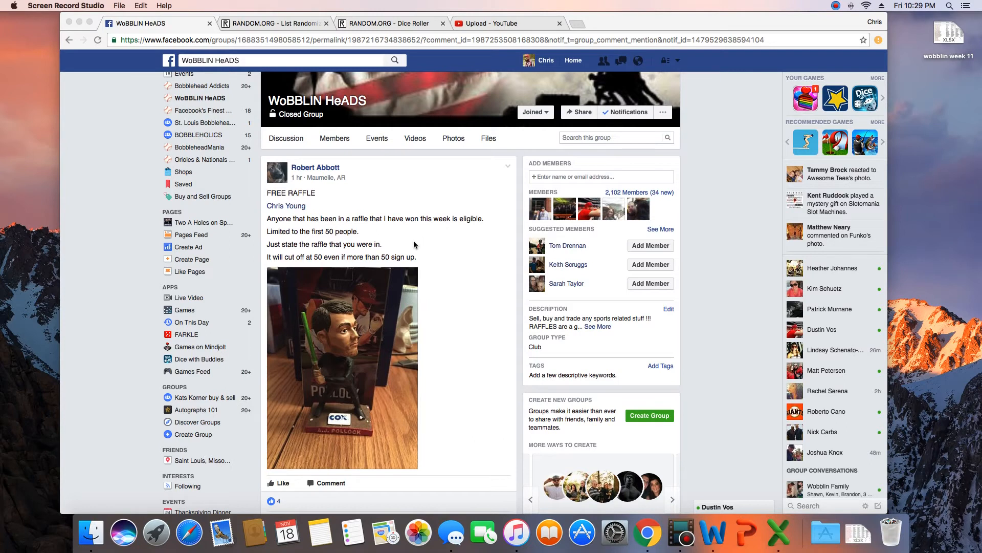
pyautogui.moveTo(292, 231)
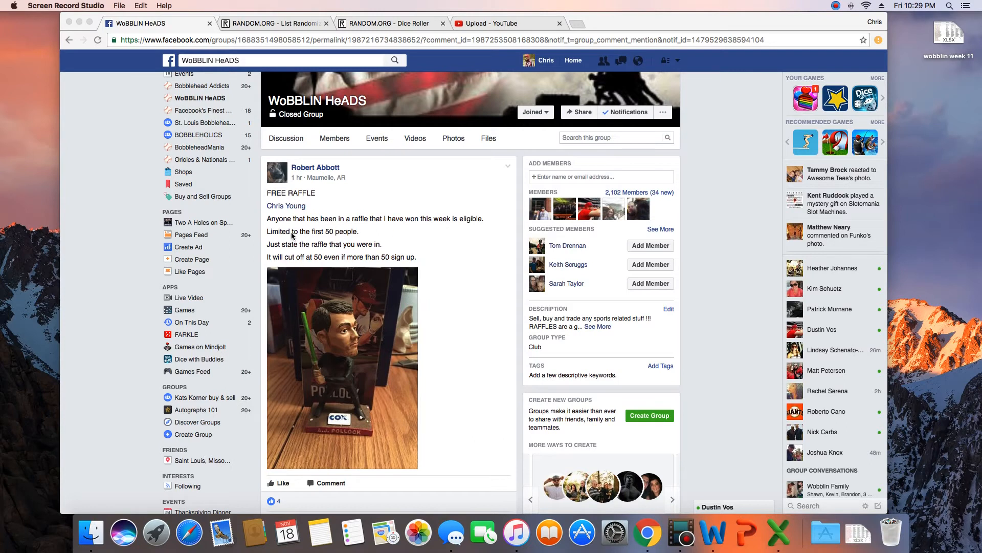
pyautogui.moveTo(406, 246)
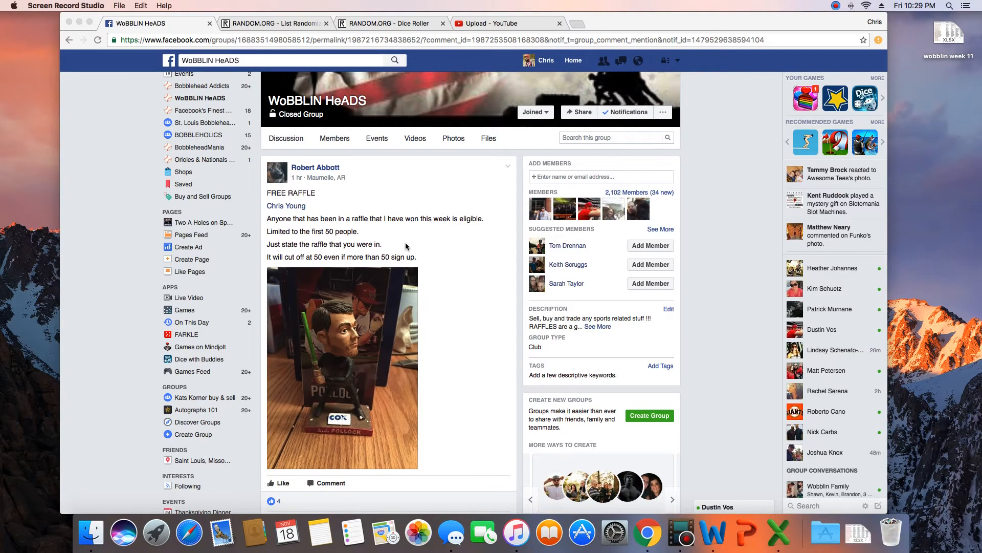
# Scroll the raffle post's comments down to the 'Closed' notice and numbered entrant list.
pyautogui.scroll(-3)
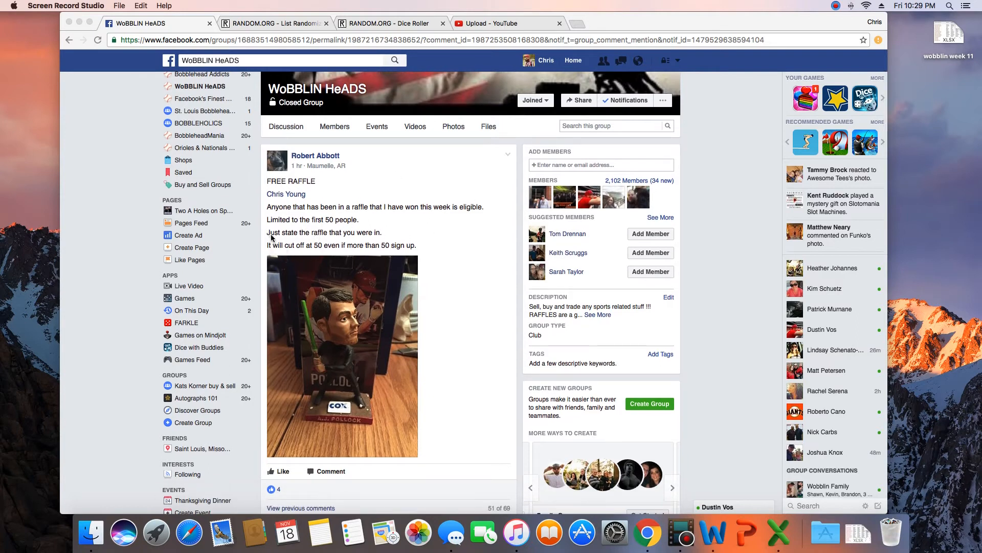
pyautogui.scroll(-3)
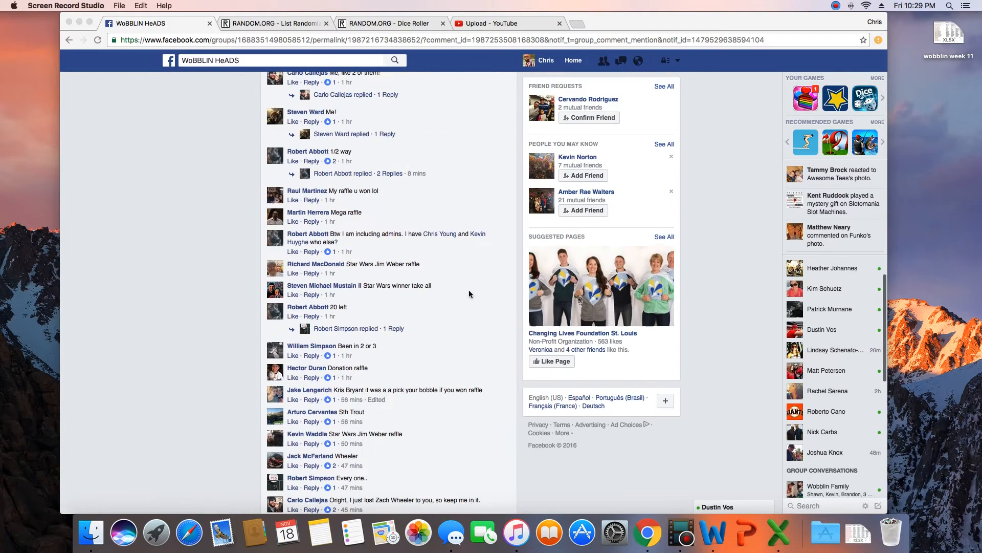
pyautogui.scroll(-3)
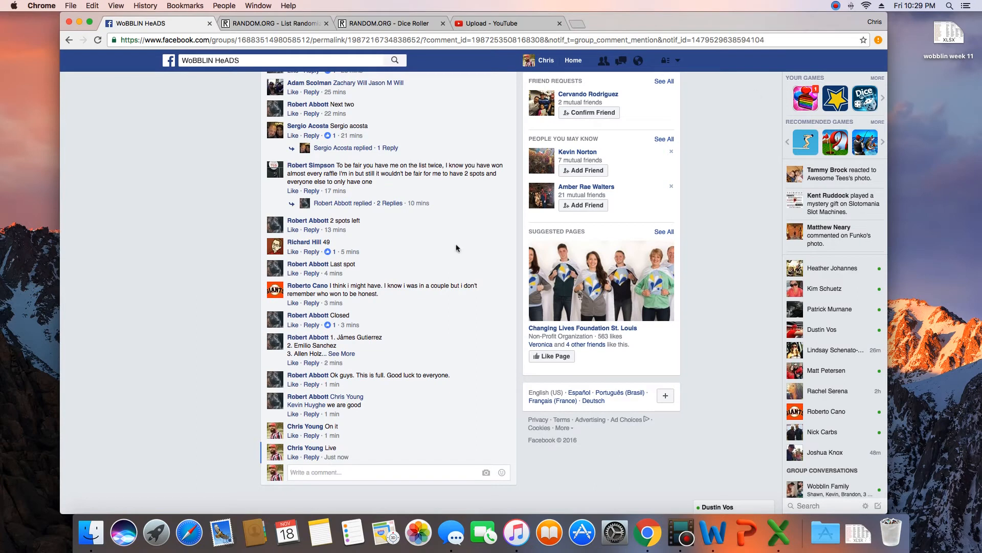
pyautogui.scroll(3)
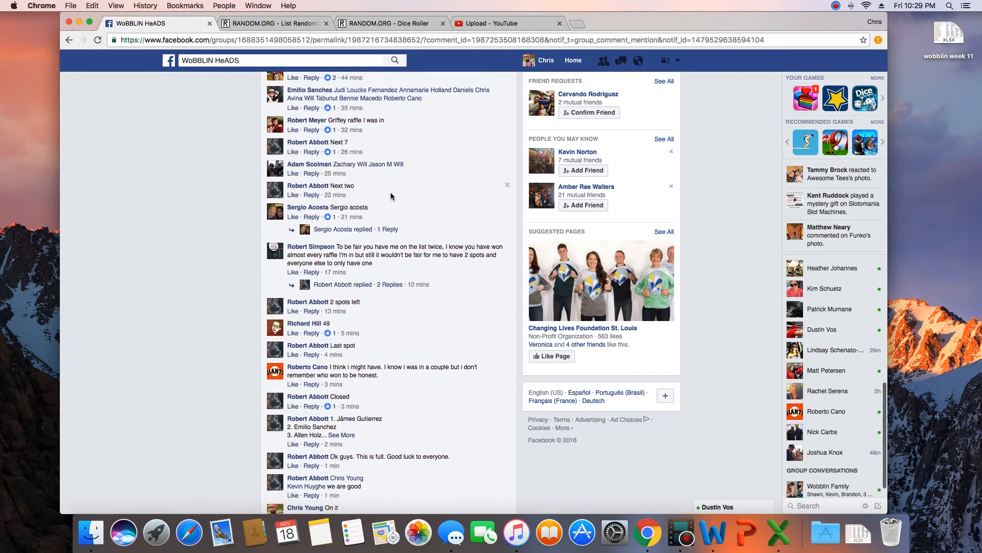
pyautogui.scroll(3)
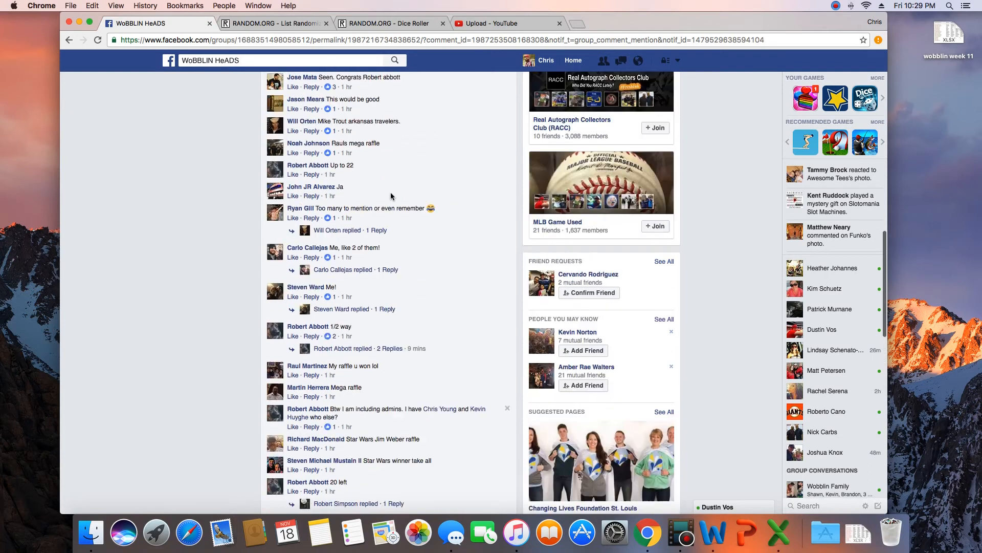
pyautogui.scroll(3)
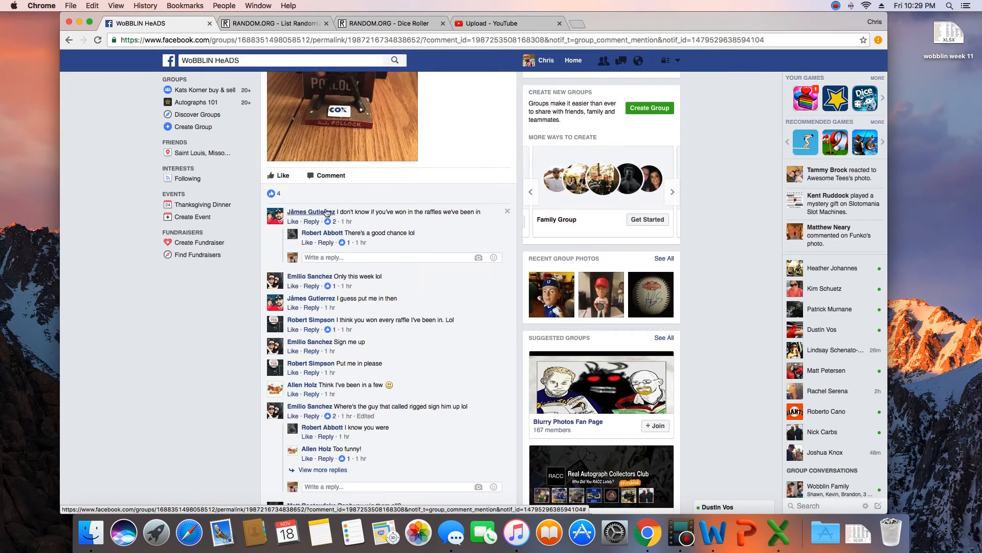
pyautogui.scroll(-3)
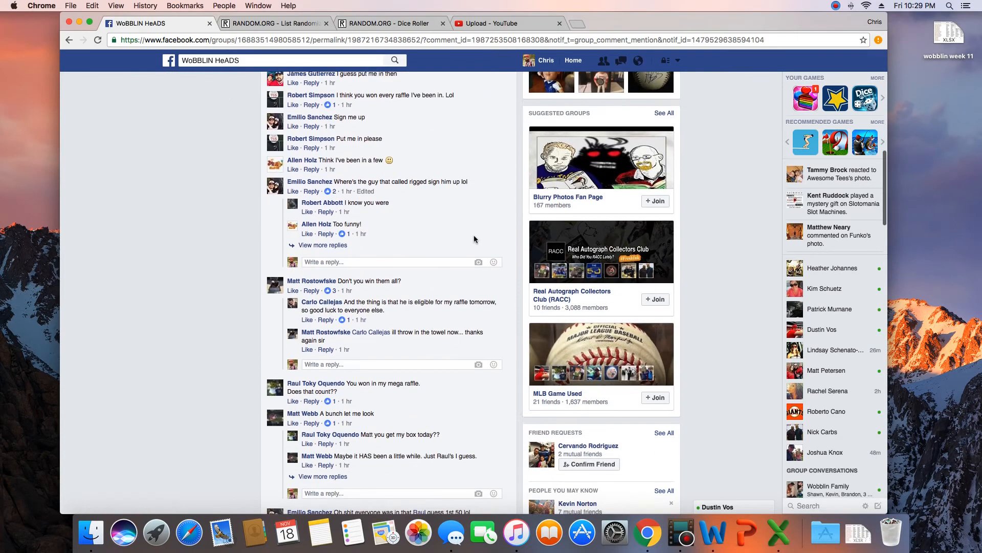
pyautogui.scroll(-3)
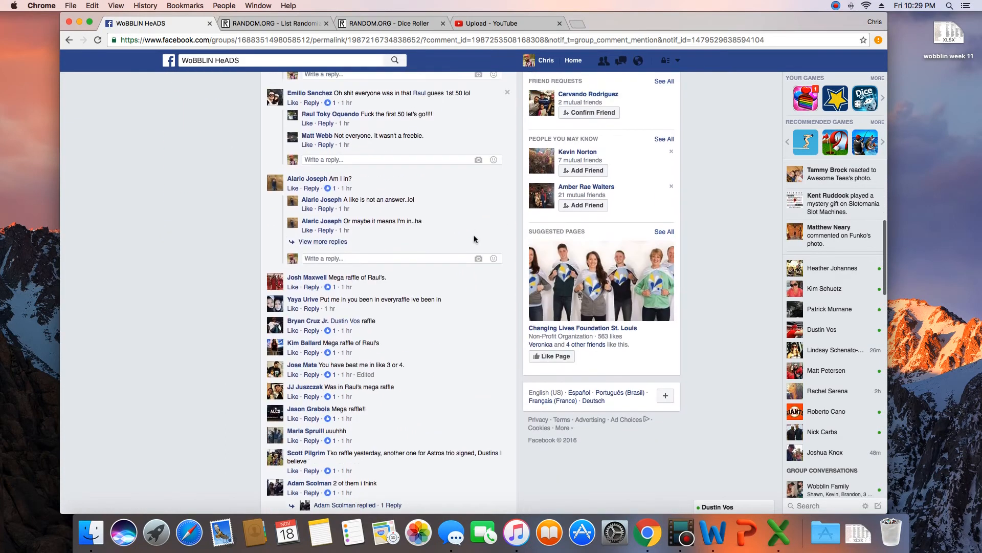
pyautogui.scroll(-3)
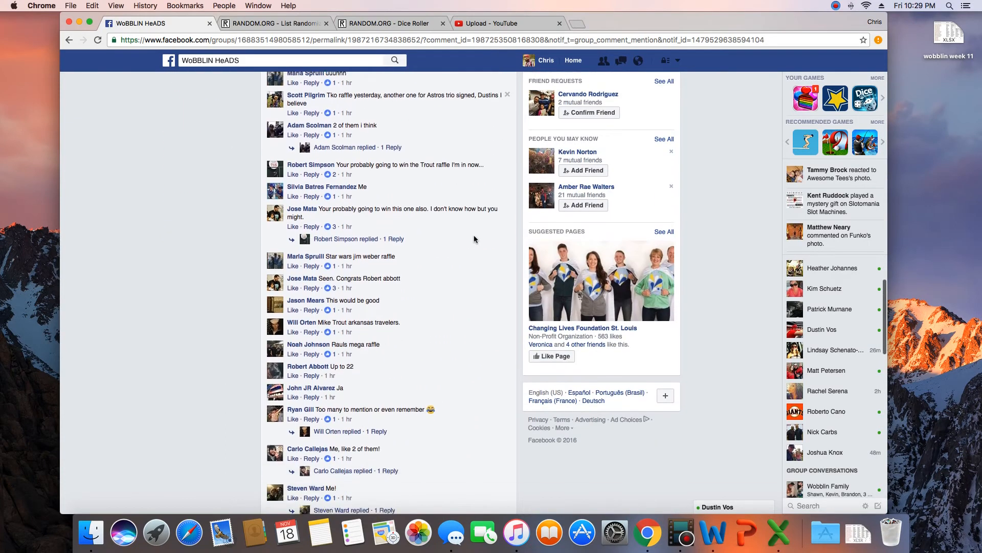
pyautogui.scroll(-3)
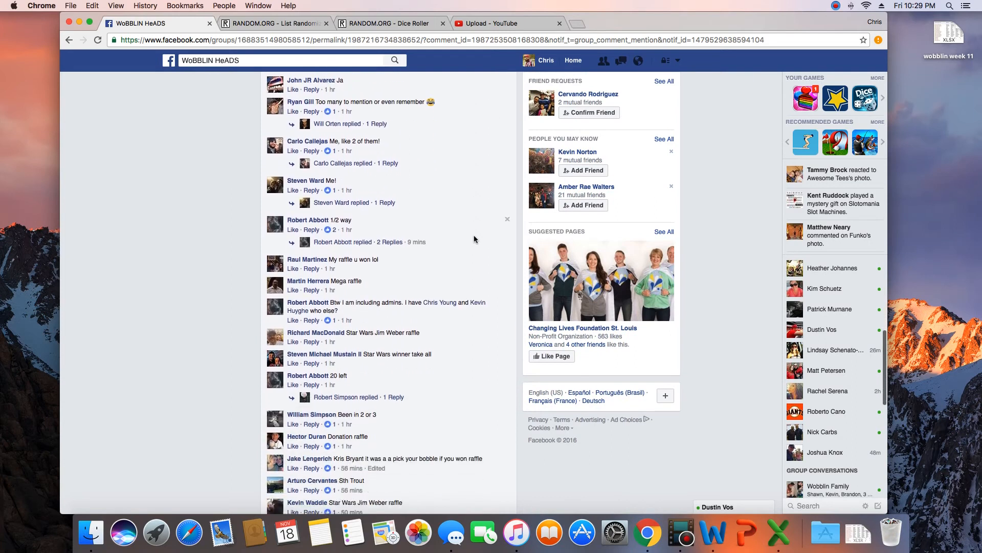
pyautogui.scroll(-3)
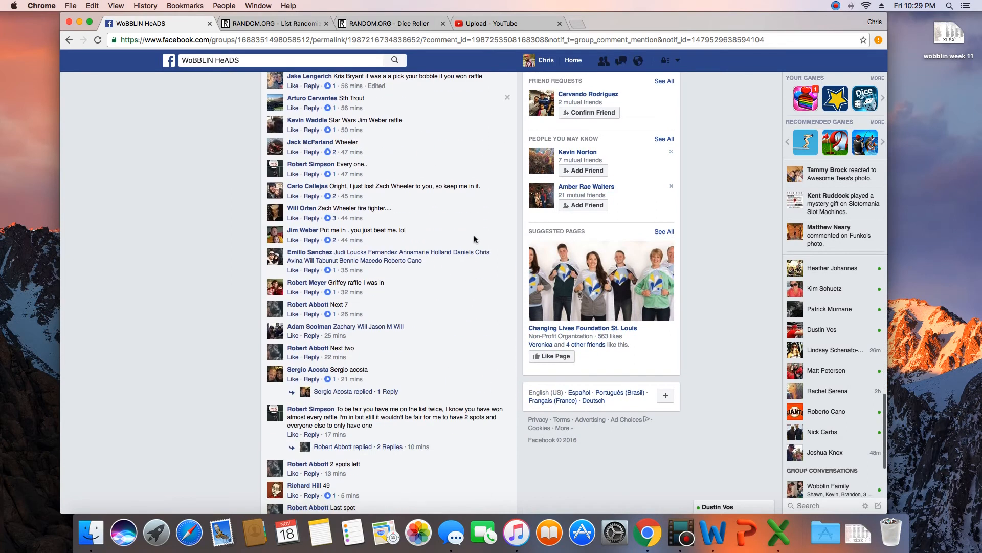
pyautogui.scroll(-3)
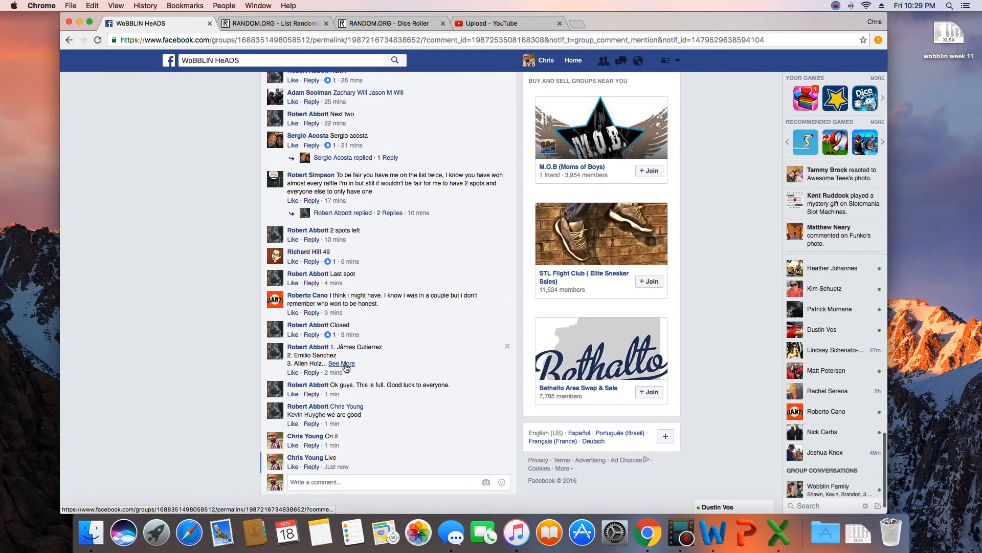
# Select the entrant list from '1.' through '50.' and copy it.
pyautogui.click(342, 363)
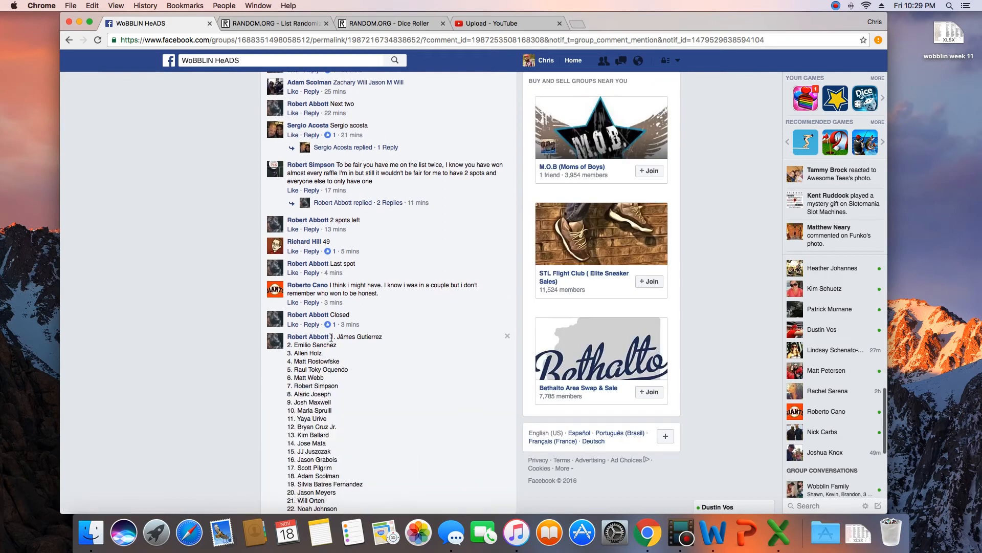
pyautogui.scroll(-3)
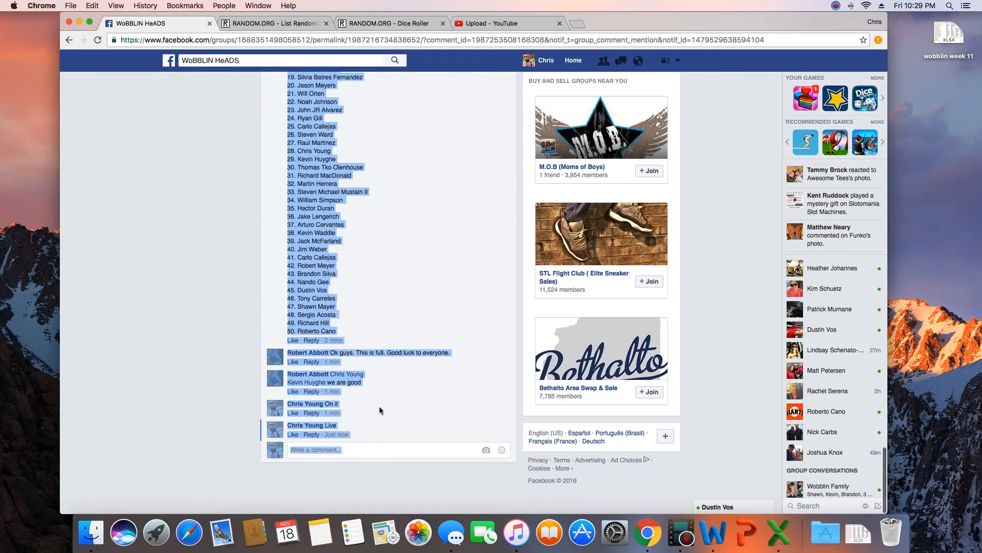
pyautogui.rightClick(380, 410)
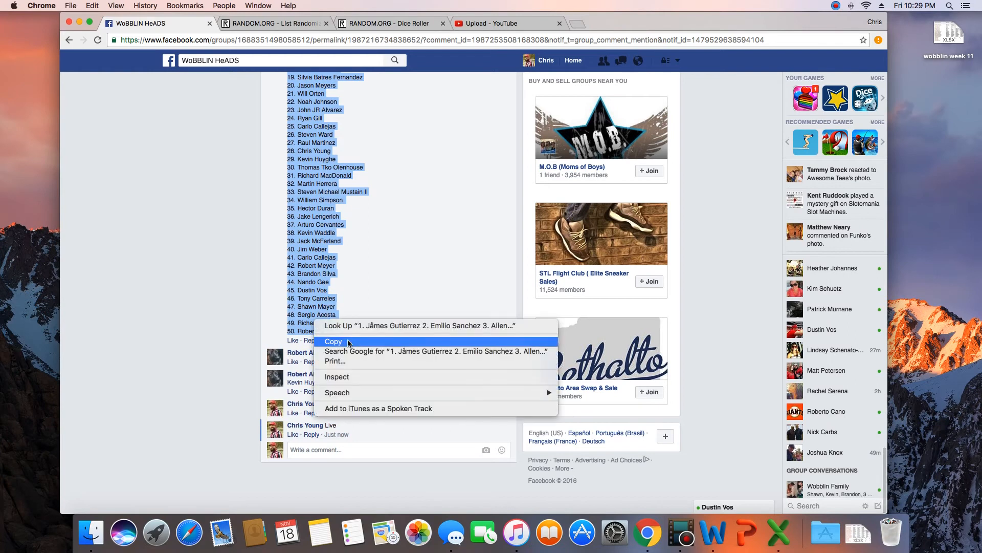
pyautogui.click(333, 341)
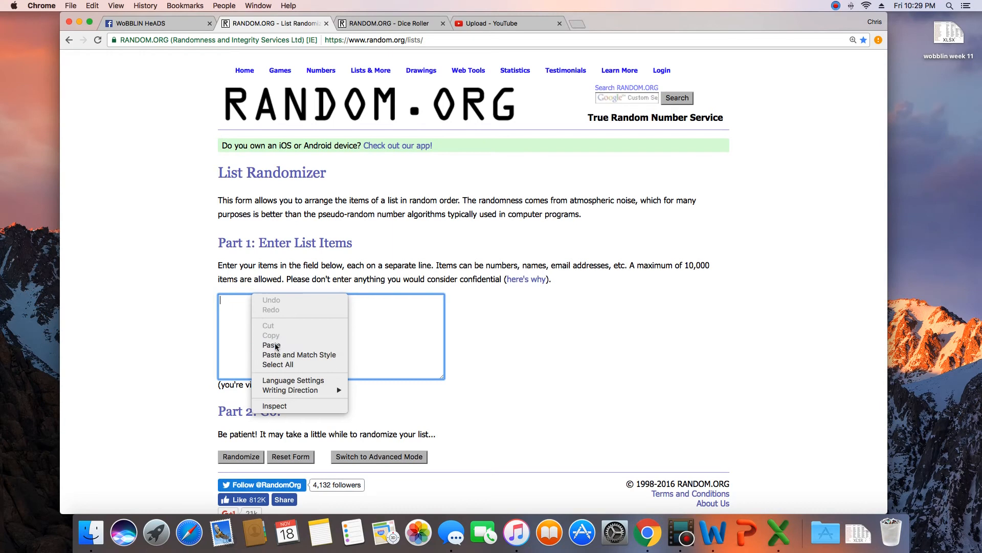
# Paste the list into the List Randomizer, then roll two dice twice, landing six and three.
pyautogui.click(389, 23)
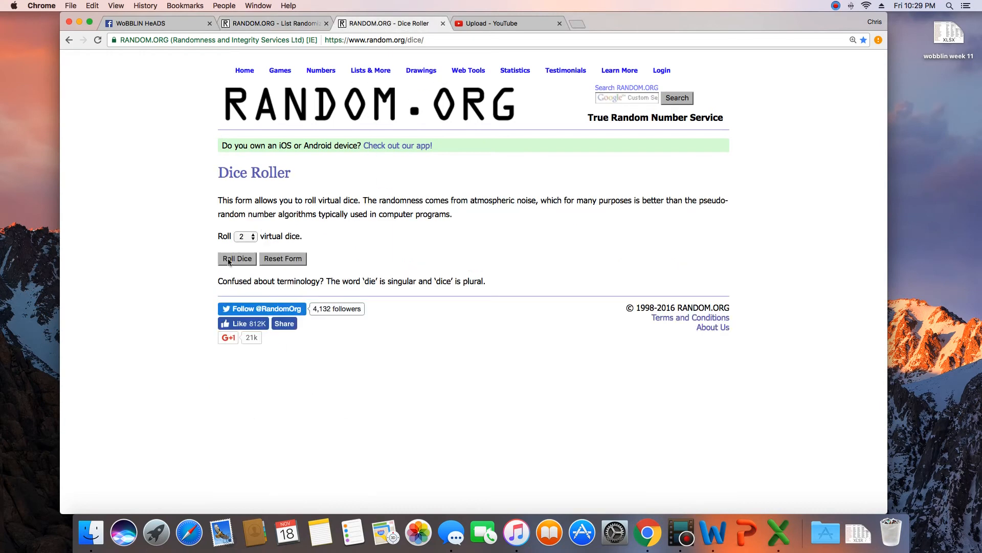
pyautogui.click(237, 258)
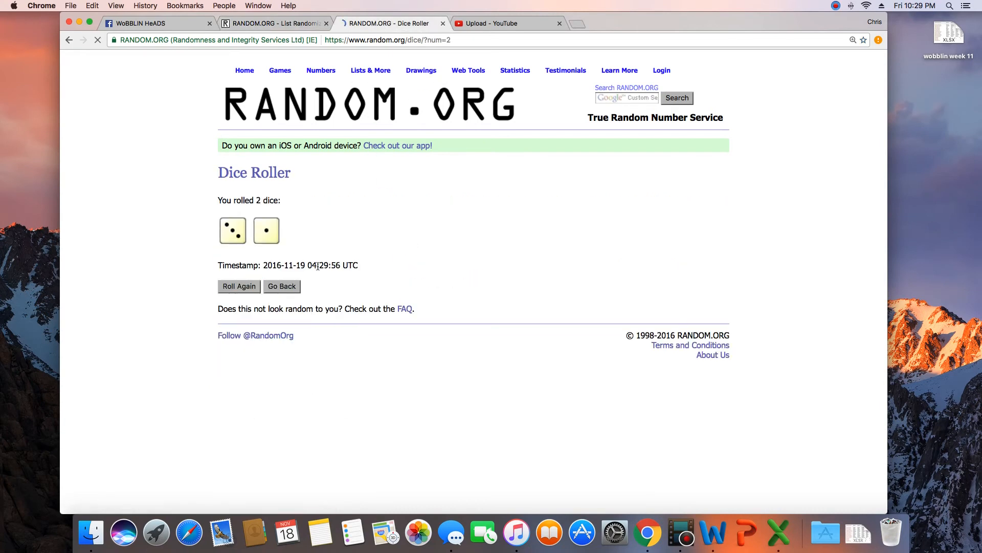
pyautogui.click(239, 287)
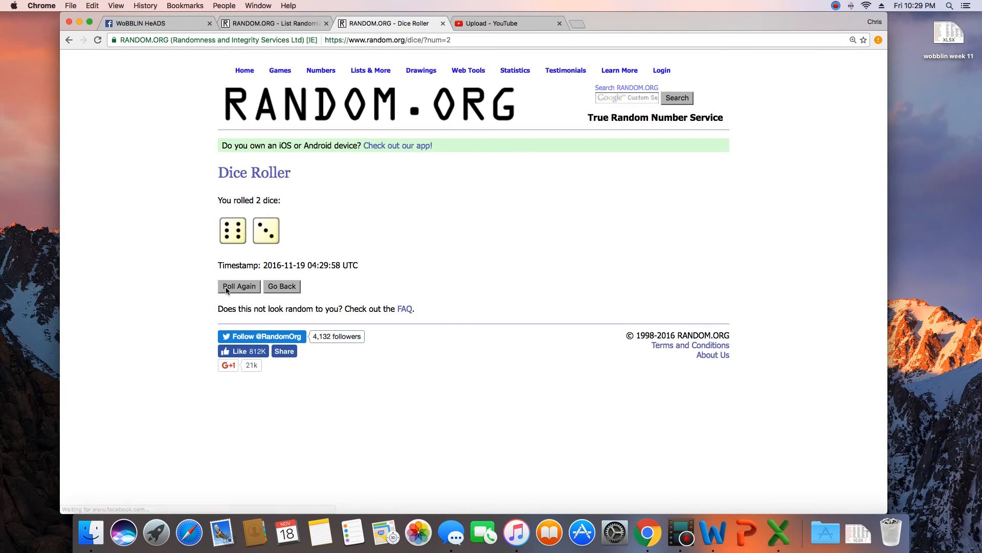
# Shuffle the 50-name list eight times, then return to the six-and-three dice result.
pyautogui.click(270, 23)
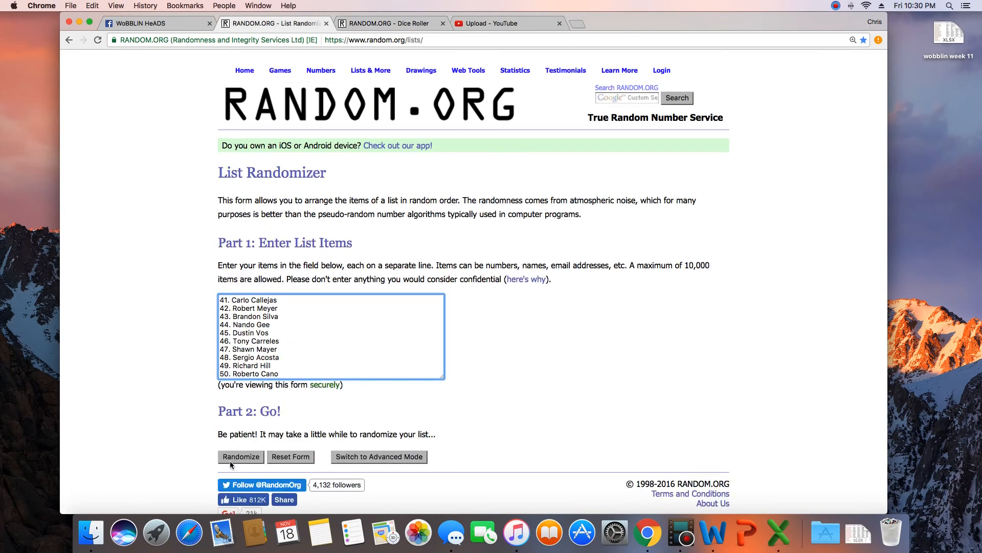
pyautogui.click(241, 456)
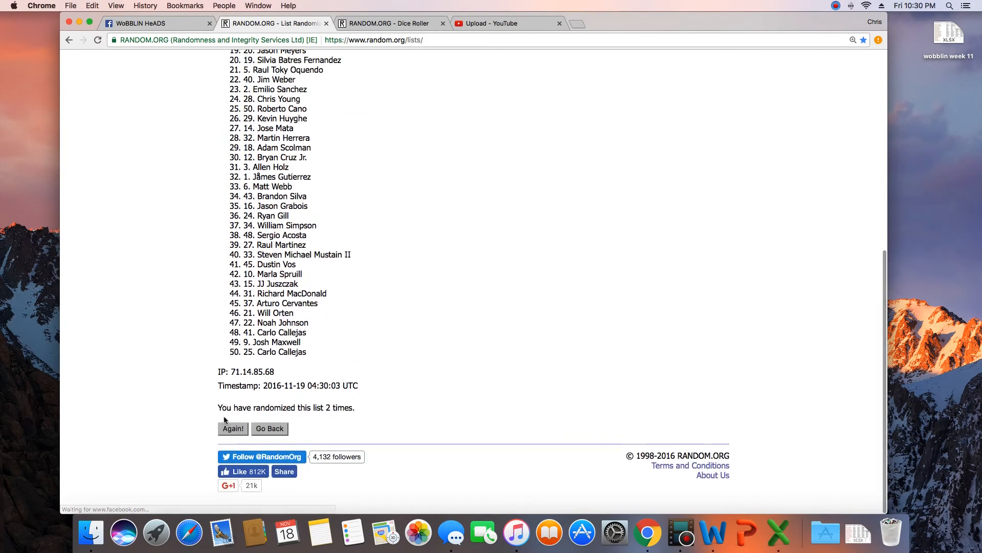
pyautogui.click(232, 427)
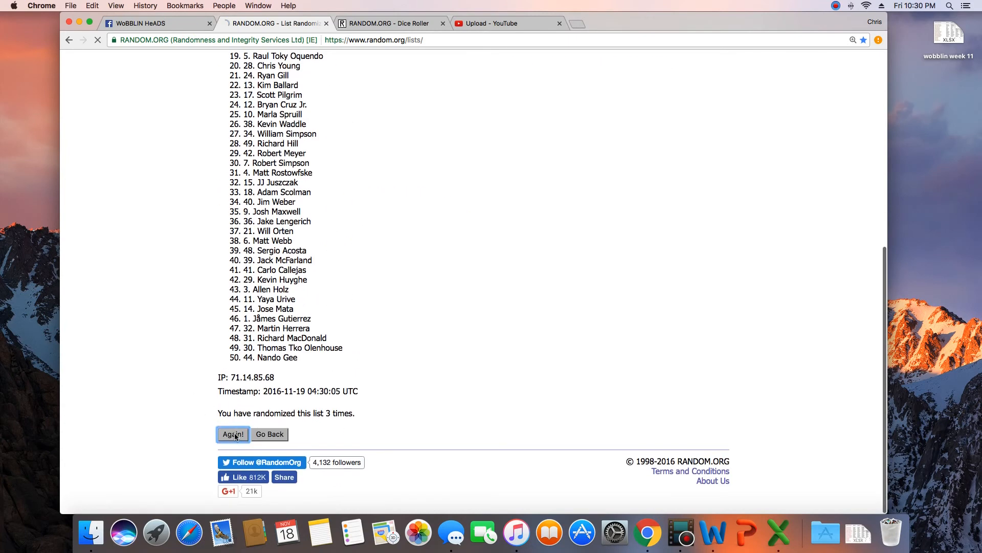
pyautogui.click(232, 435)
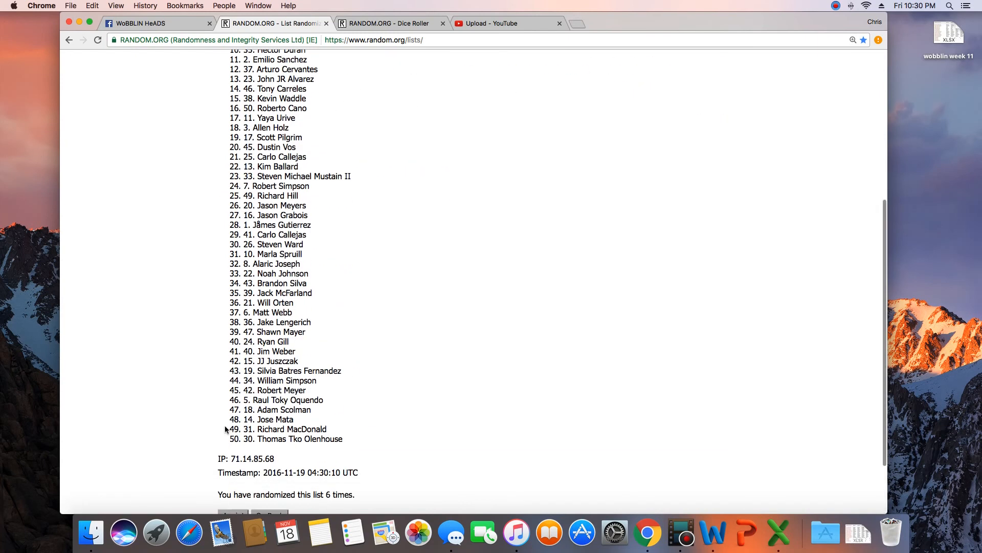
pyautogui.click(233, 514)
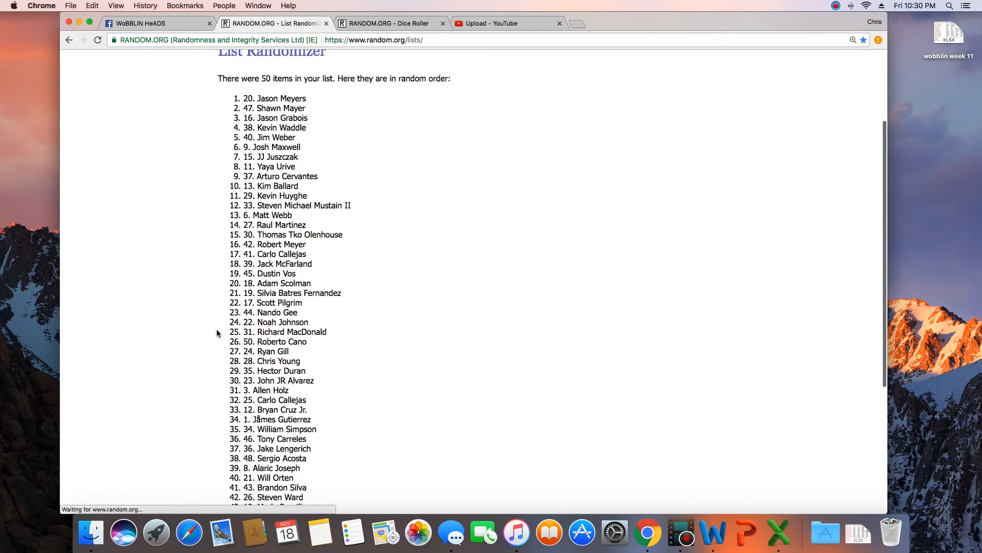
pyautogui.scroll(-3)
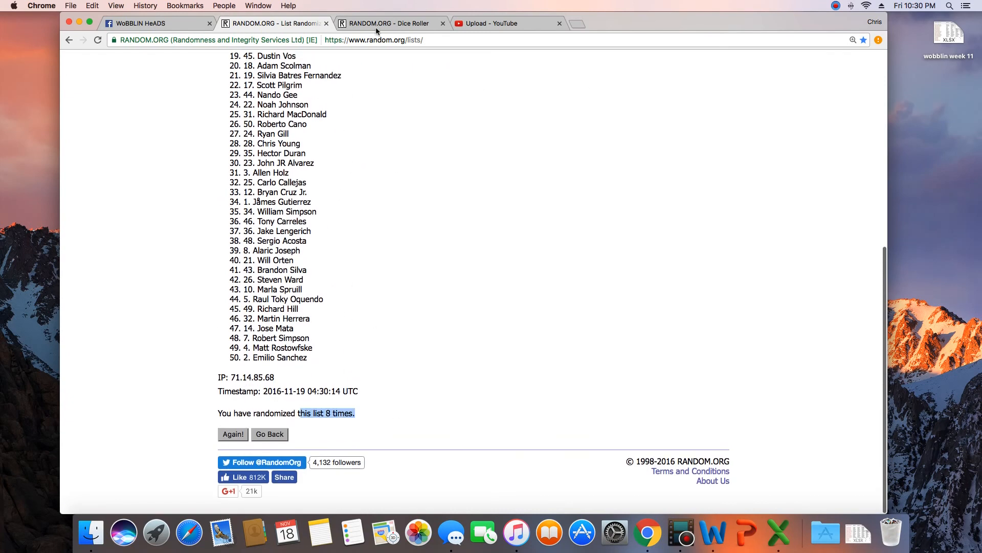
pyautogui.click(389, 23)
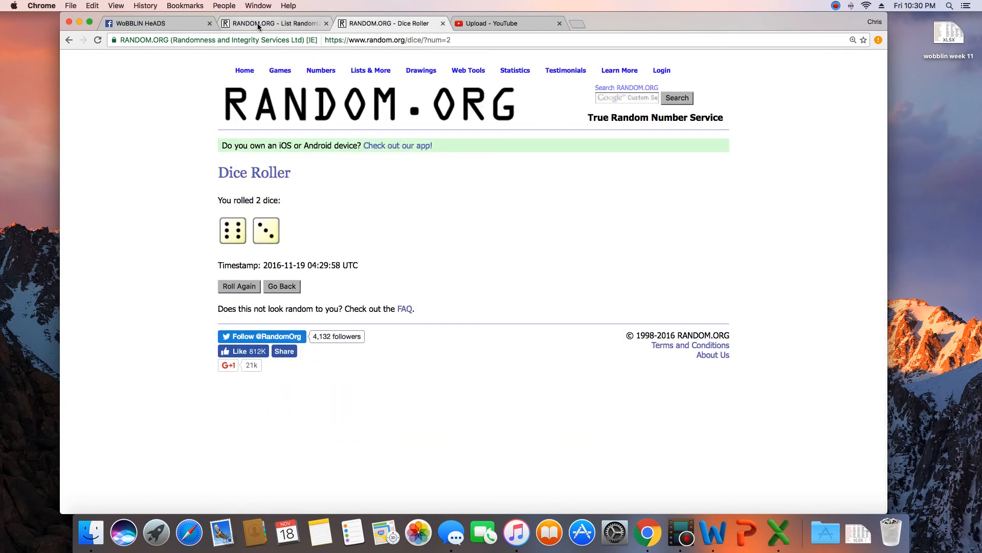
# Review the top entry of the shuffled list as the winner, then return to Facebook.
pyautogui.click(273, 23)
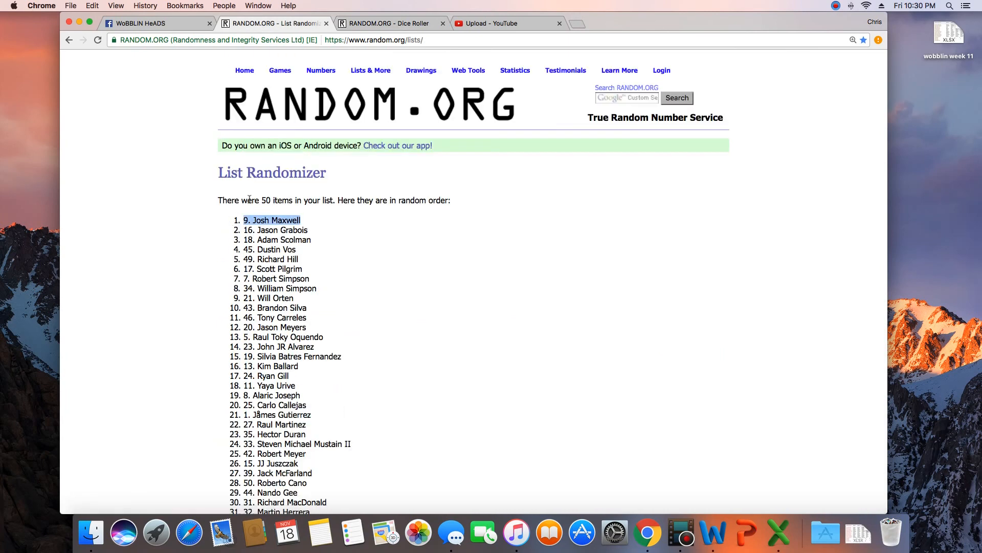
pyautogui.scroll(-3)
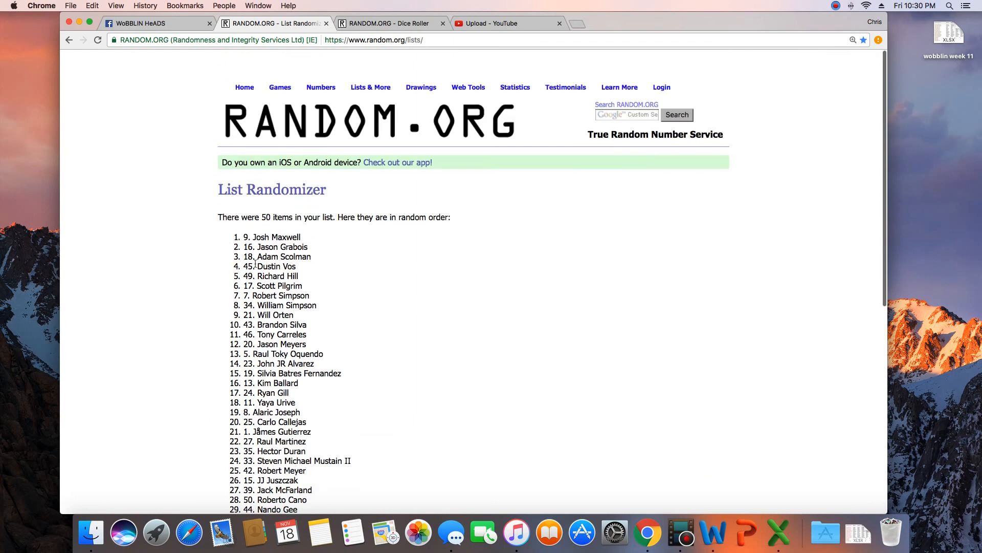
pyautogui.click(156, 23)
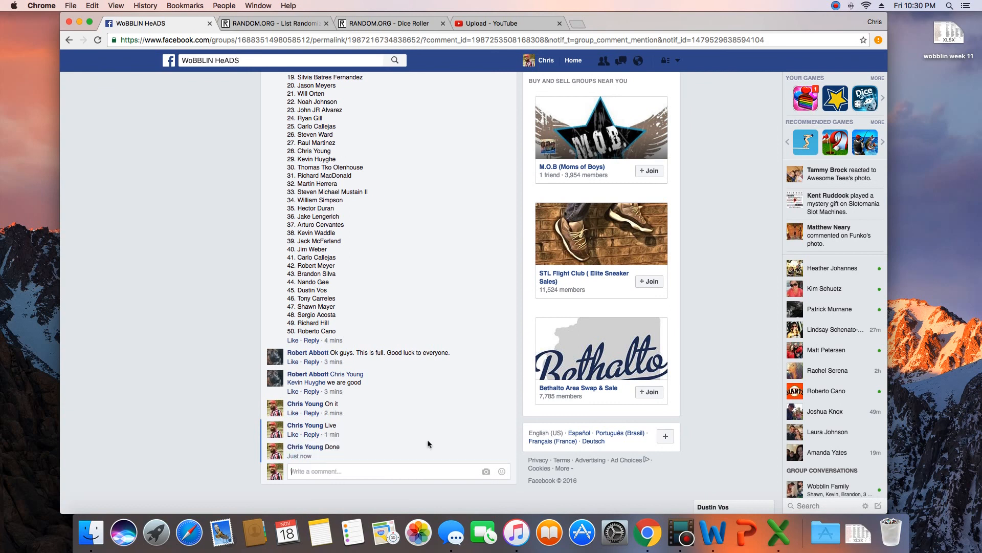
pyautogui.moveTo(713, 533)
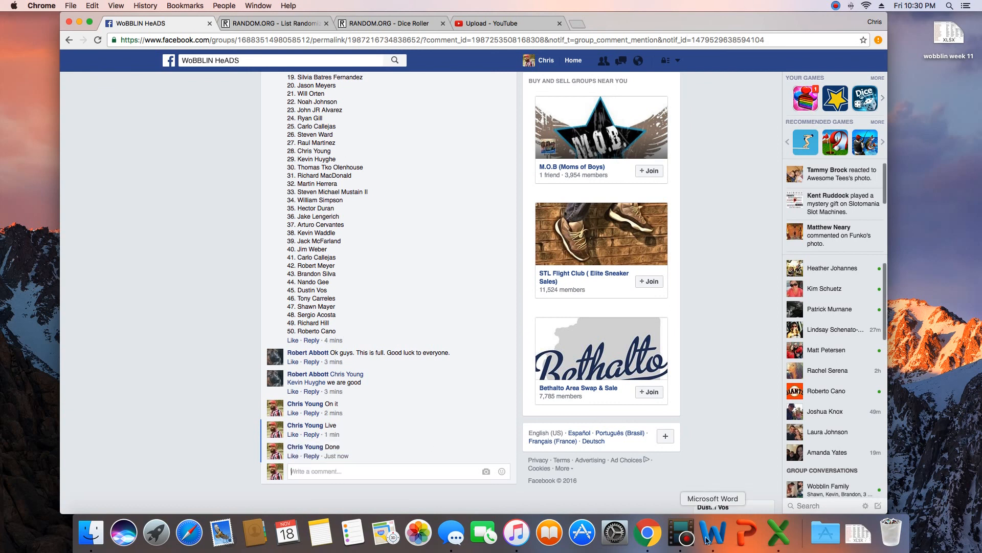
pyautogui.moveTo(709, 433)
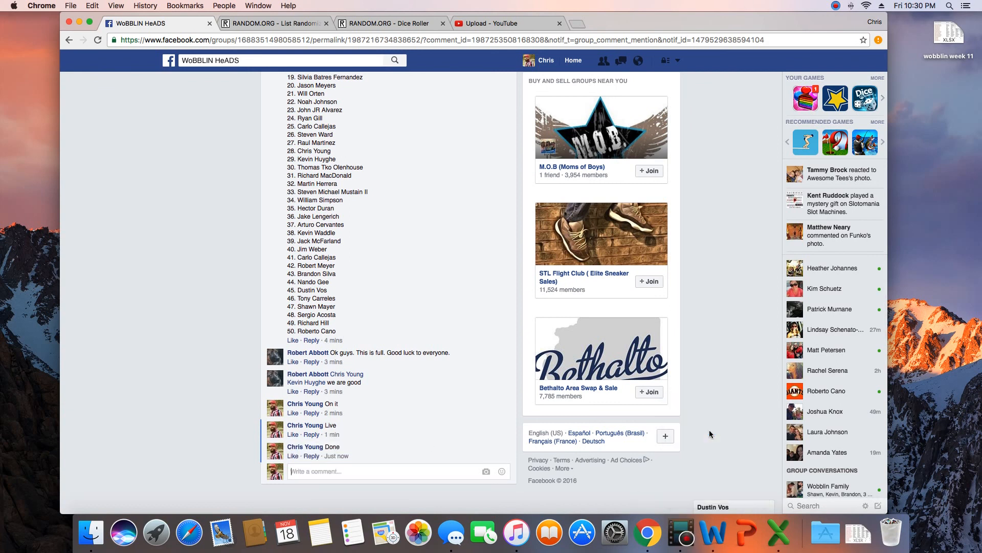